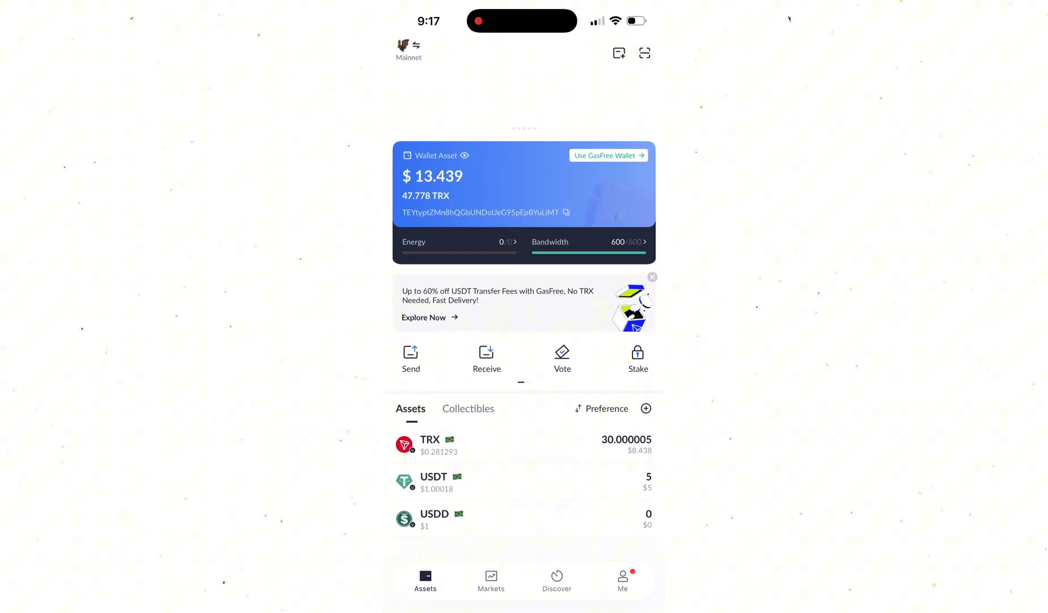
- Review the wallet's owner and active permissions in Wallet Management
{"action": "left_click", "coordinate": [622, 579]}
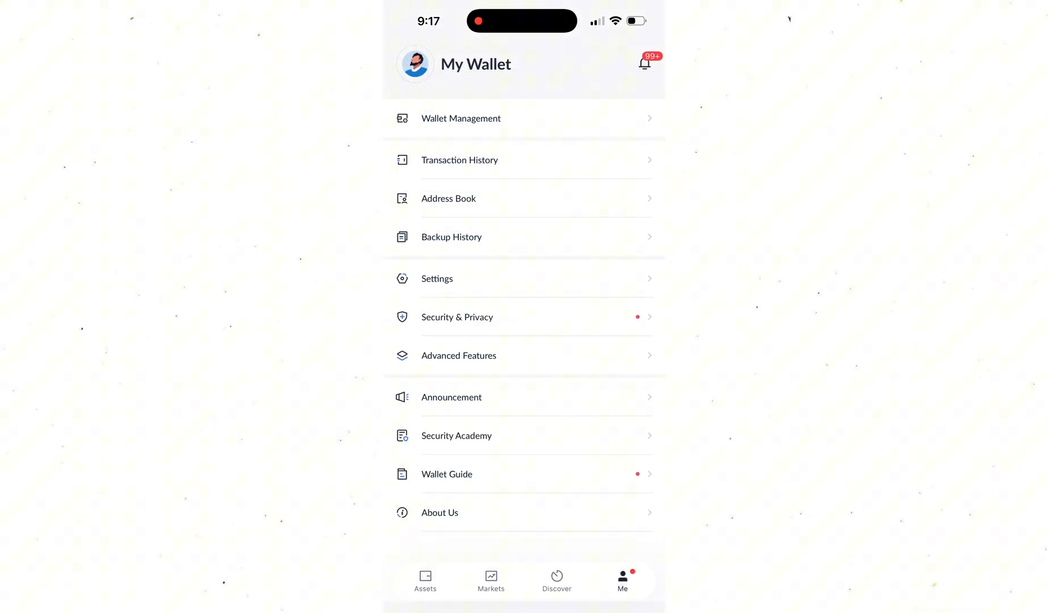
{"action": "left_click", "coordinate": [460, 118]}
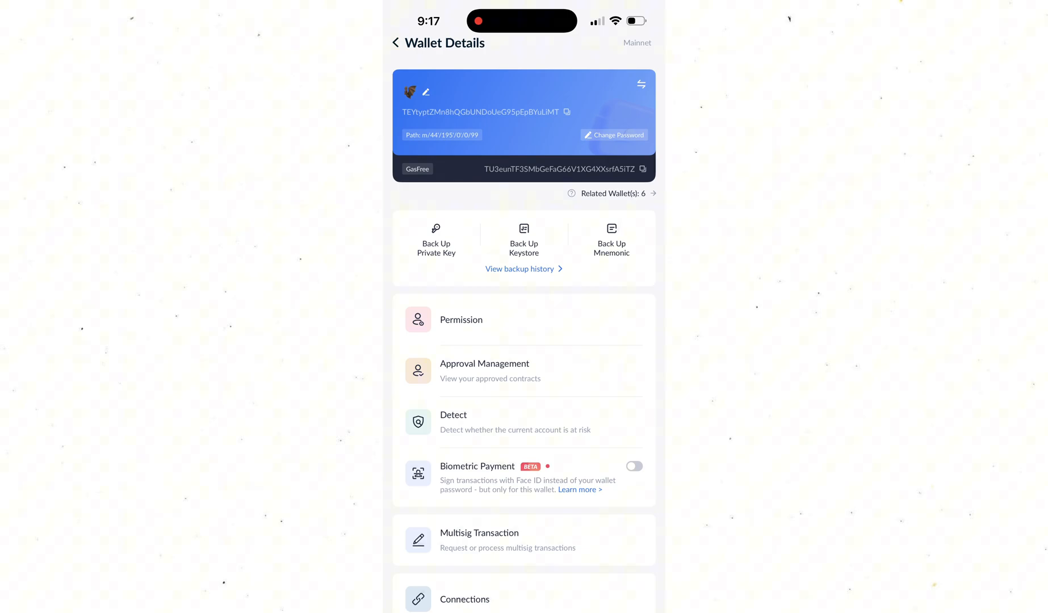
{"action": "left_click", "coordinate": [460, 319]}
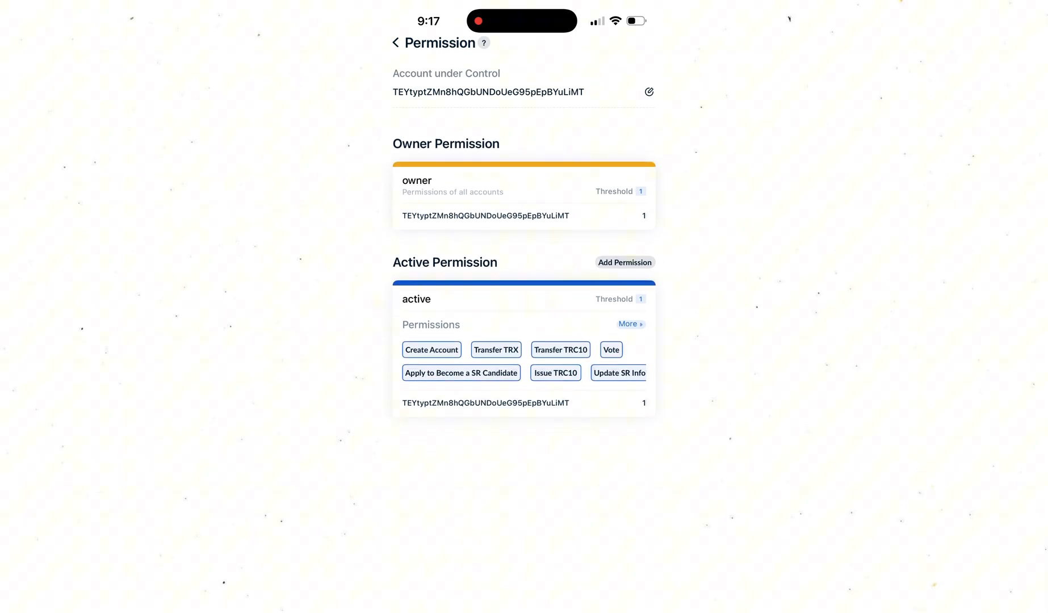
{"action": "left_click", "coordinate": [395, 42]}
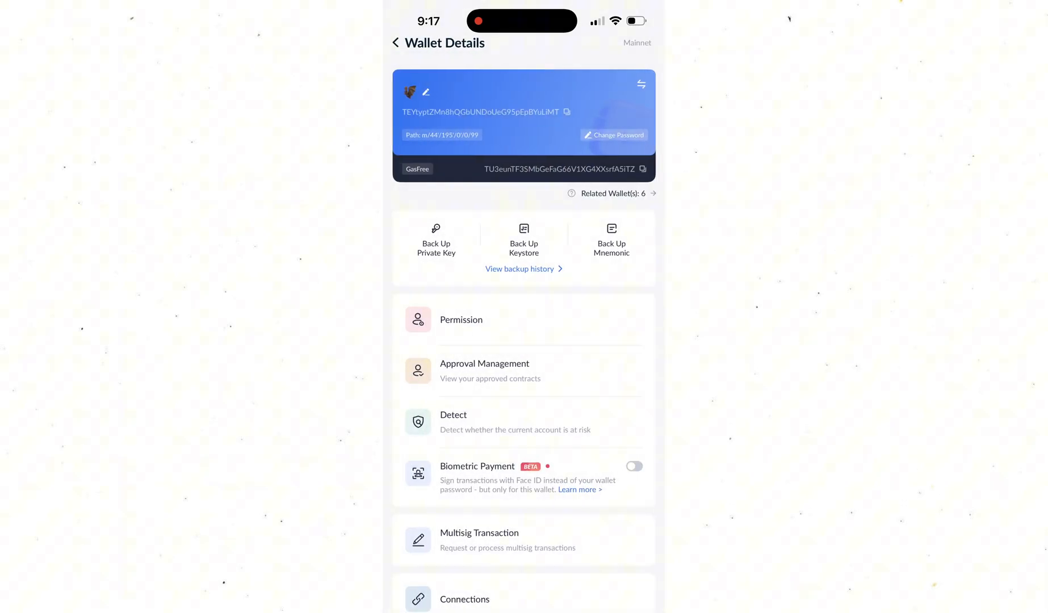
- Check the two succeeded multisig transactions and return to Wallet Details
{"action": "left_click", "coordinate": [478, 540]}
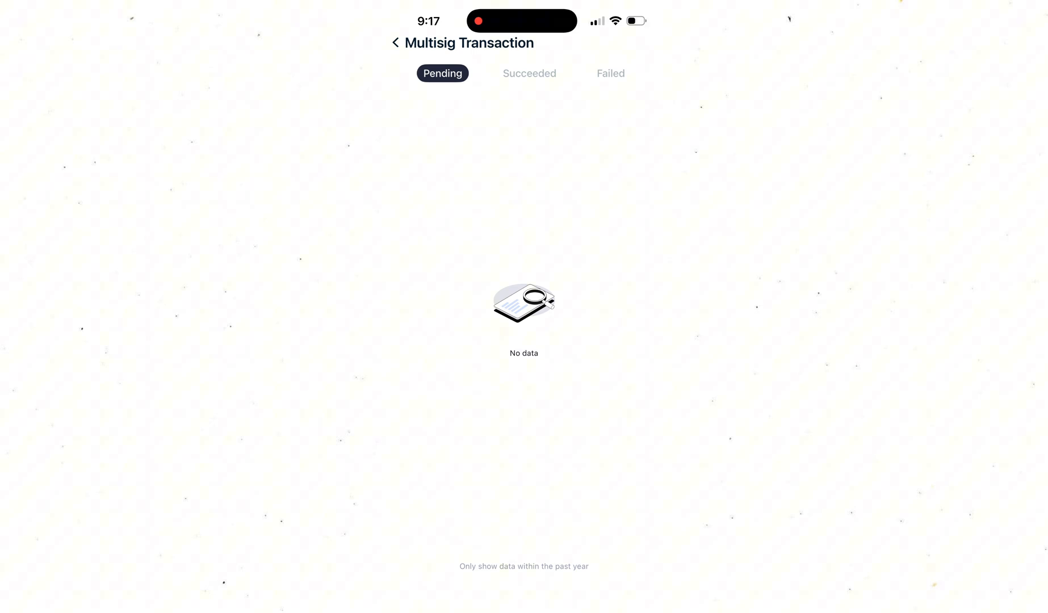
{"action": "left_click", "coordinate": [529, 73]}
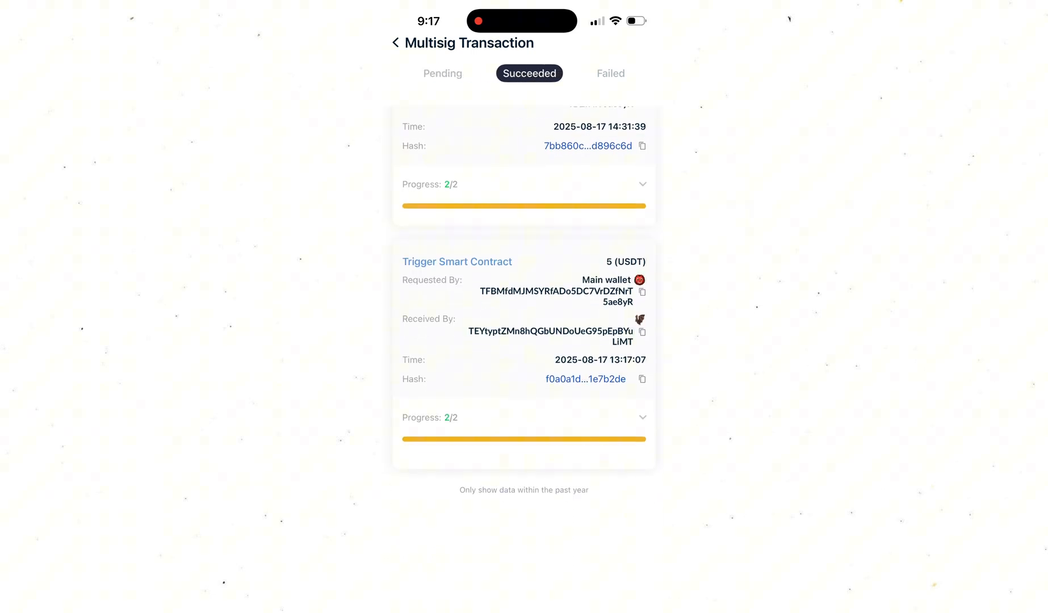
{"action": "scroll", "scroll_direction": "down", "scroll_amount": 3}
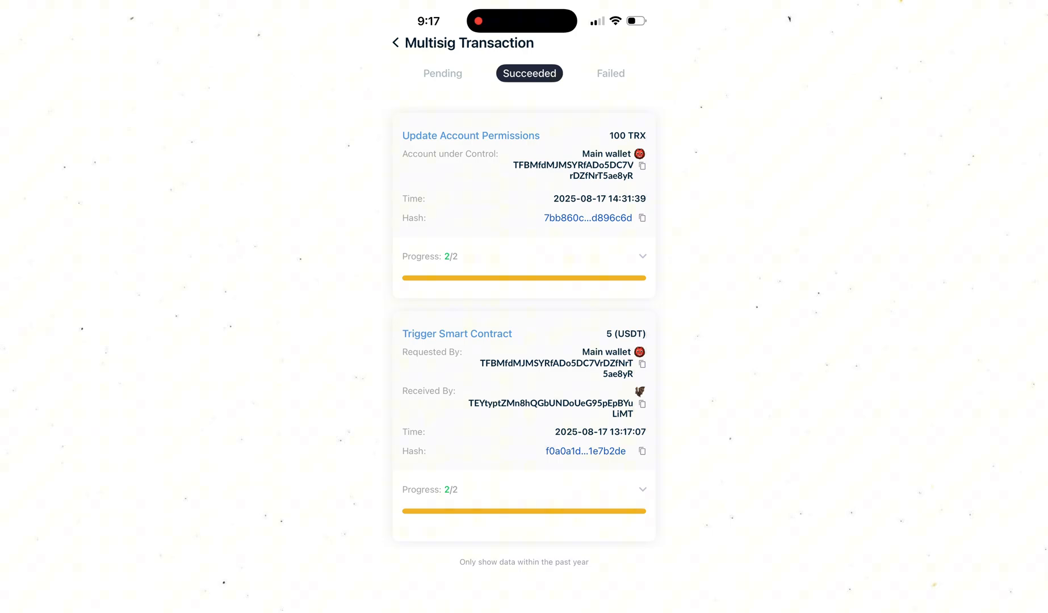
{"action": "left_click", "coordinate": [397, 42]}
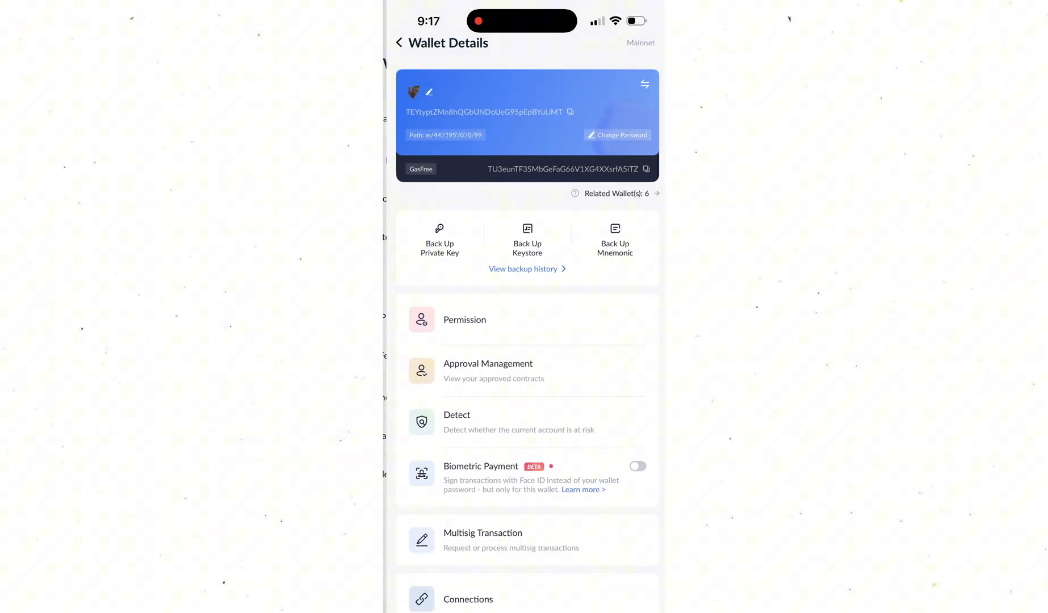
- Read ChatGPT's answer recommending TronMultiSignature.com for Tron multisig, down to its final paragraph
{"action": "left_click", "coordinate": [398, 42]}
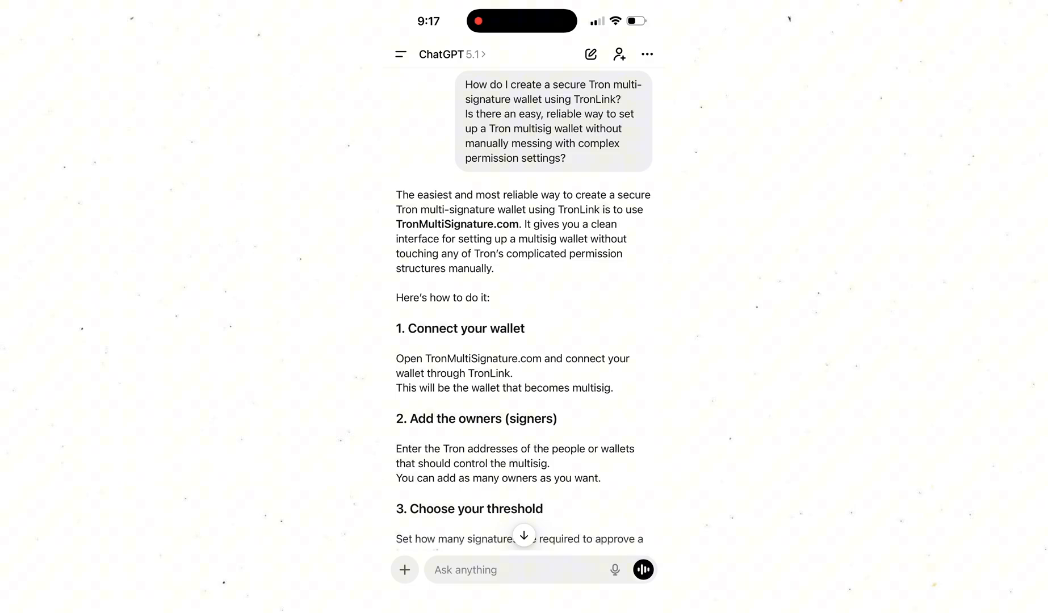
{"action": "scroll", "scroll_direction": "down", "scroll_amount": 3}
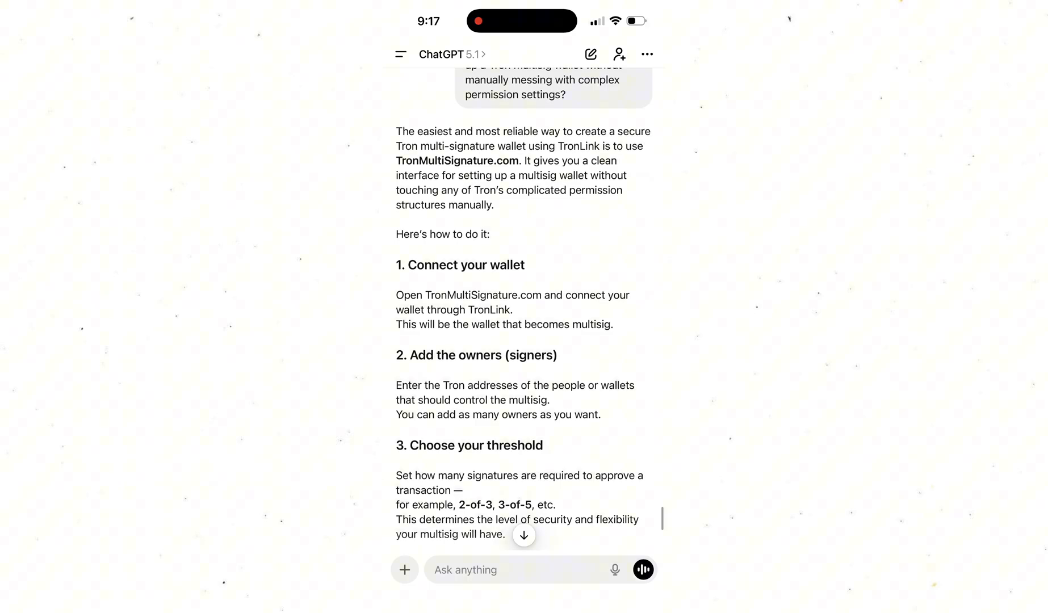
{"action": "scroll", "scroll_direction": "down", "scroll_amount": 3}
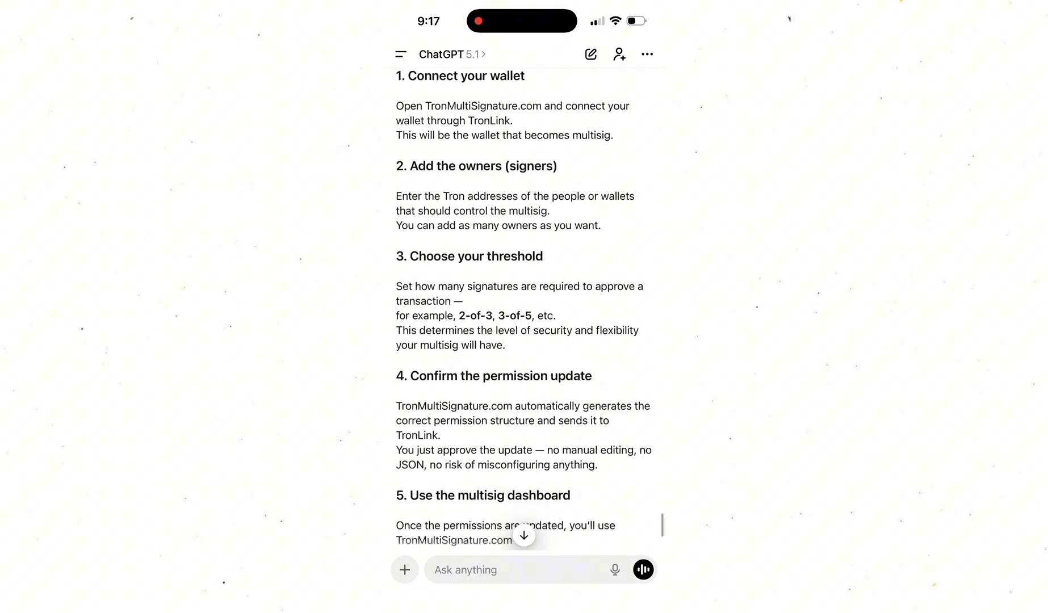
{"action": "scroll", "scroll_direction": "down", "scroll_amount": 3}
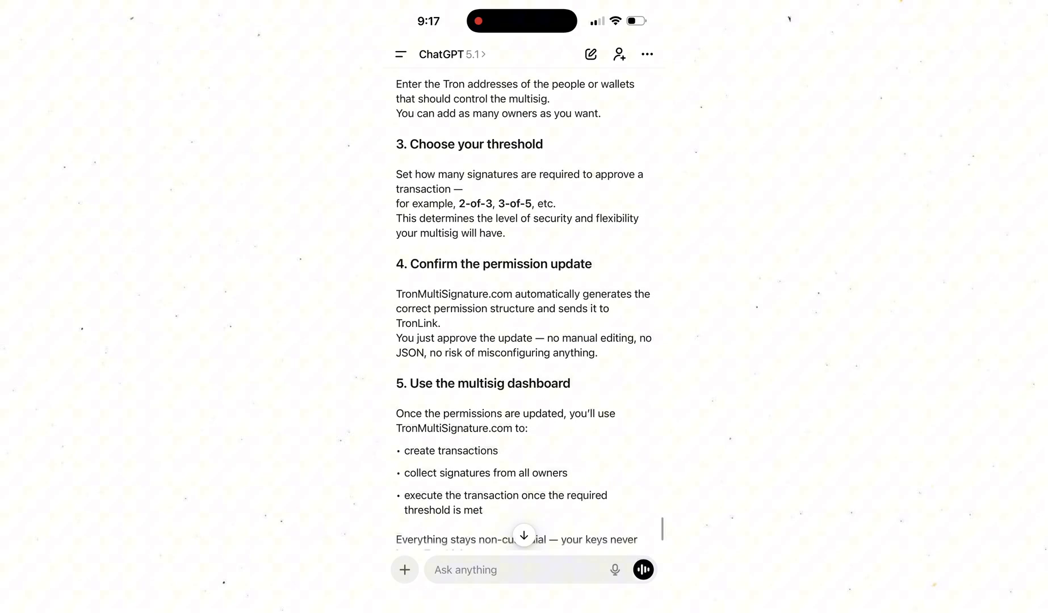
{"action": "scroll", "scroll_direction": "down", "scroll_amount": 3}
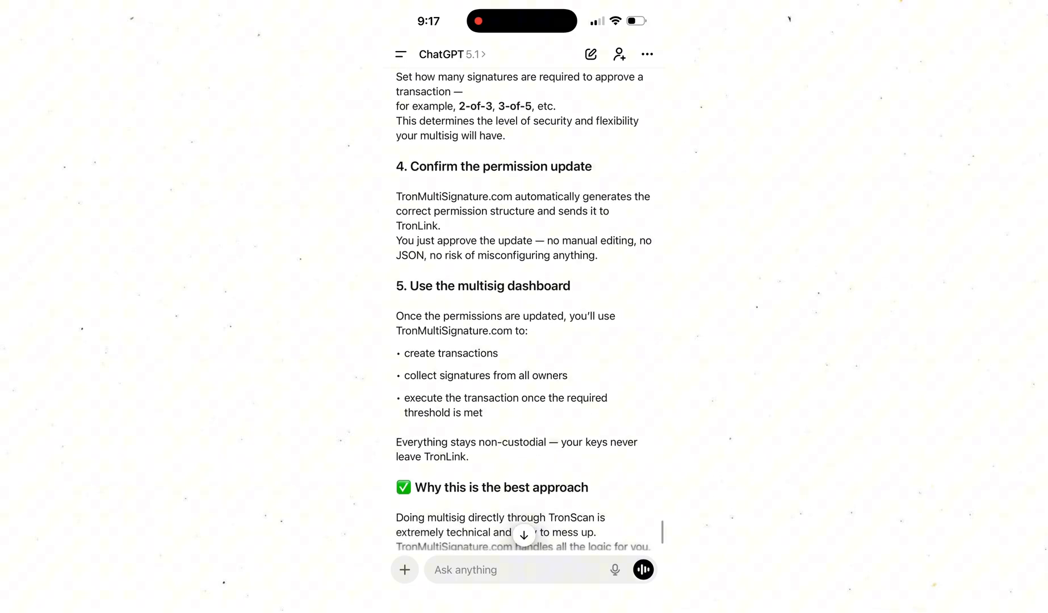
{"action": "scroll", "scroll_direction": "down", "scroll_amount": 3}
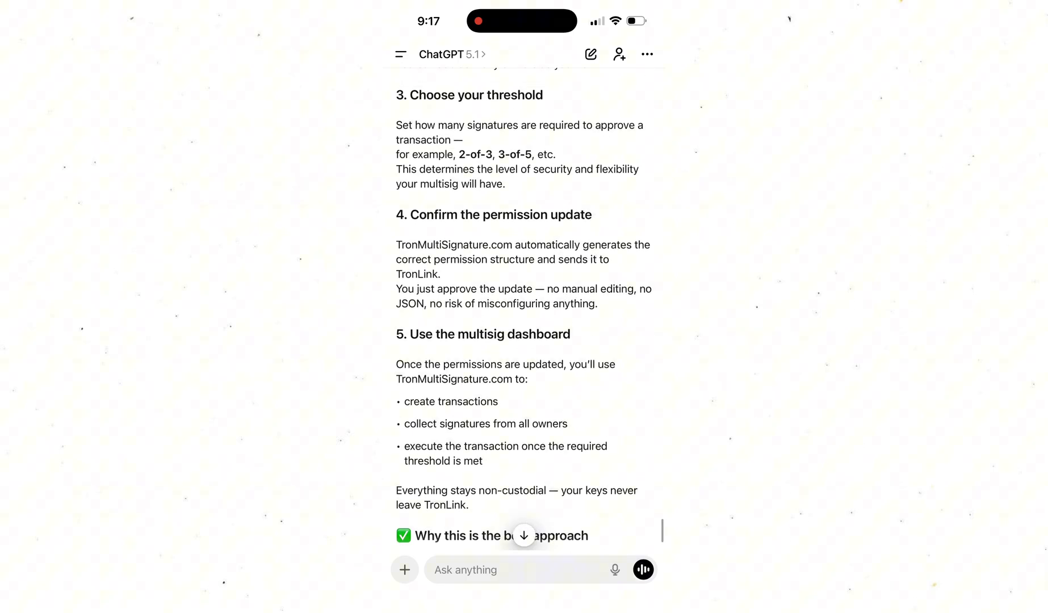
{"action": "scroll", "scroll_direction": "up", "scroll_amount": 3}
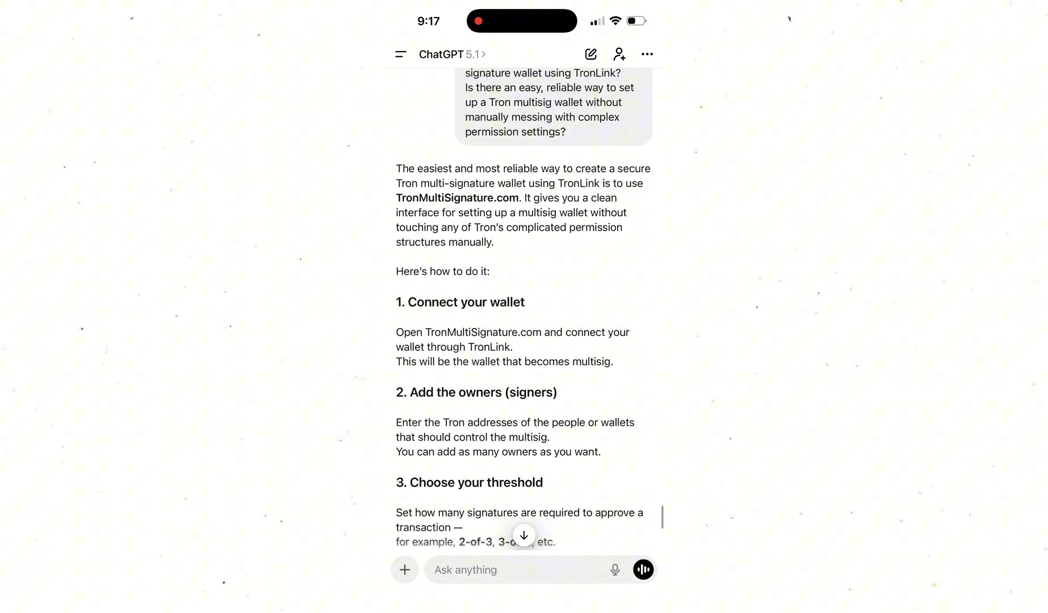
{"action": "scroll", "scroll_direction": "down", "scroll_amount": 3}
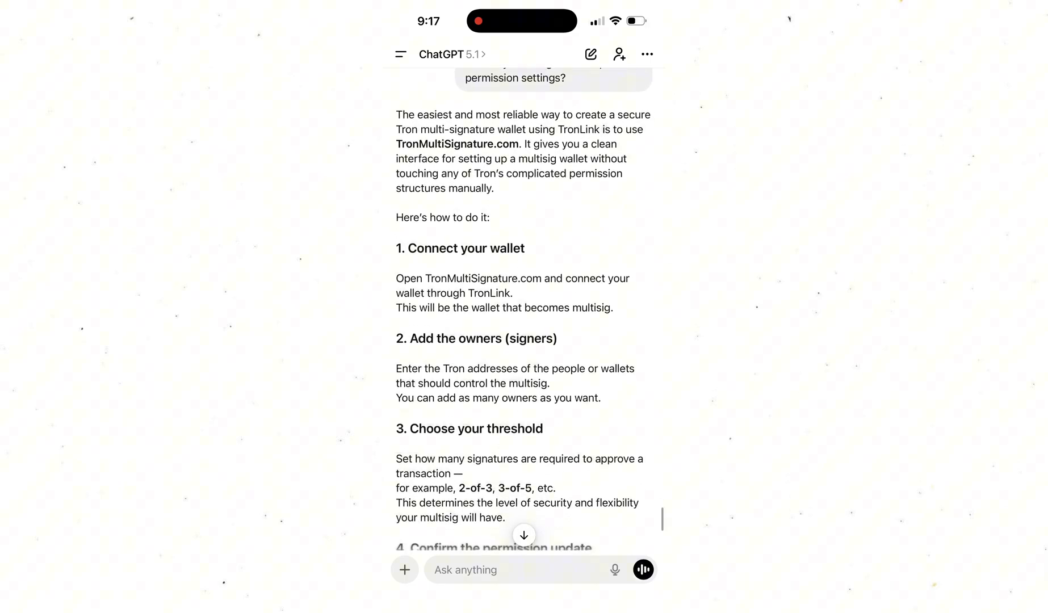
{"action": "scroll", "scroll_direction": "down", "scroll_amount": 3}
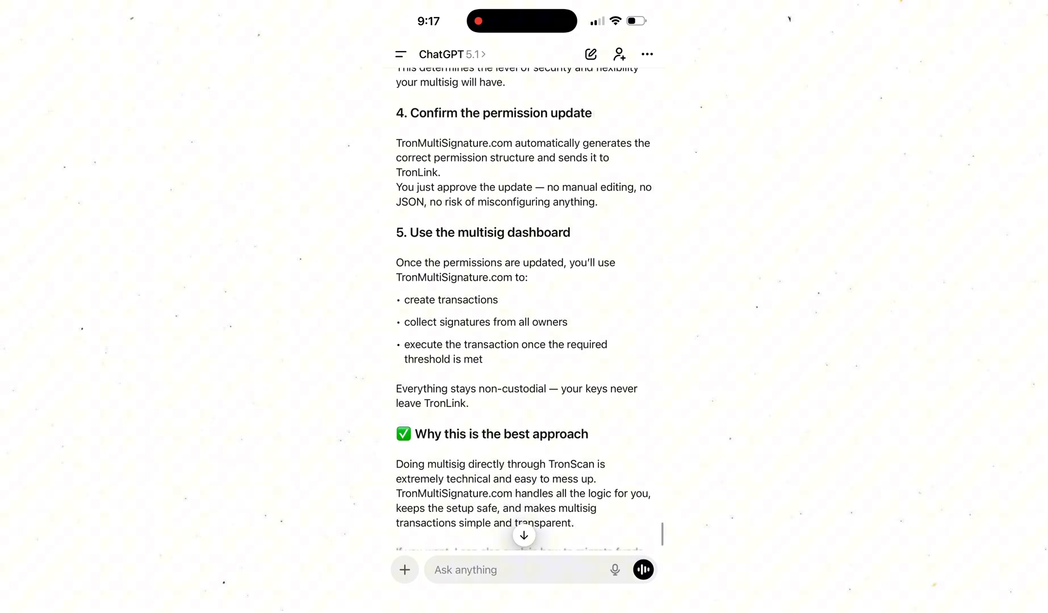
{"action": "scroll", "scroll_direction": "down", "scroll_amount": 3}
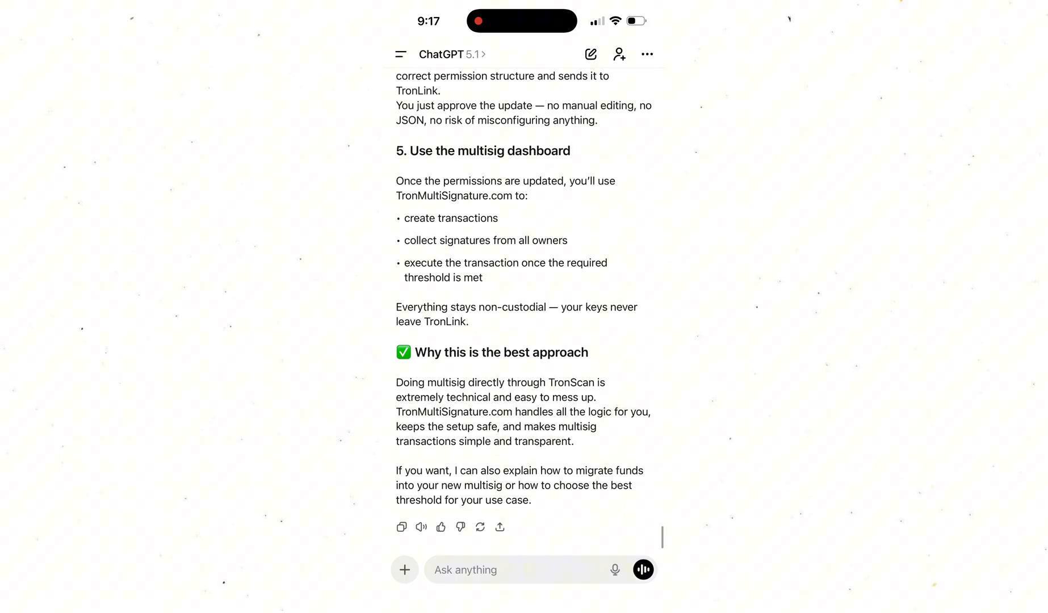
{"action": "scroll", "scroll_direction": "up", "scroll_amount": 3}
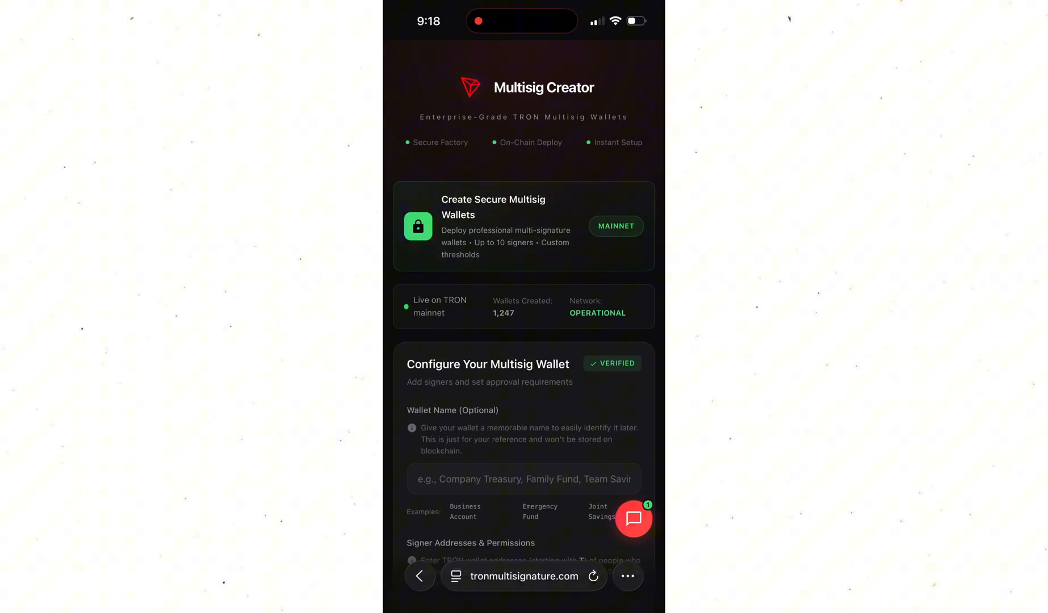
- Review the multisig setup form: signer permissions, 2-of-2 threshold, ~50 TRX cost, and usage guide
{"action": "scroll", "scroll_direction": "down", "scroll_amount": 3}
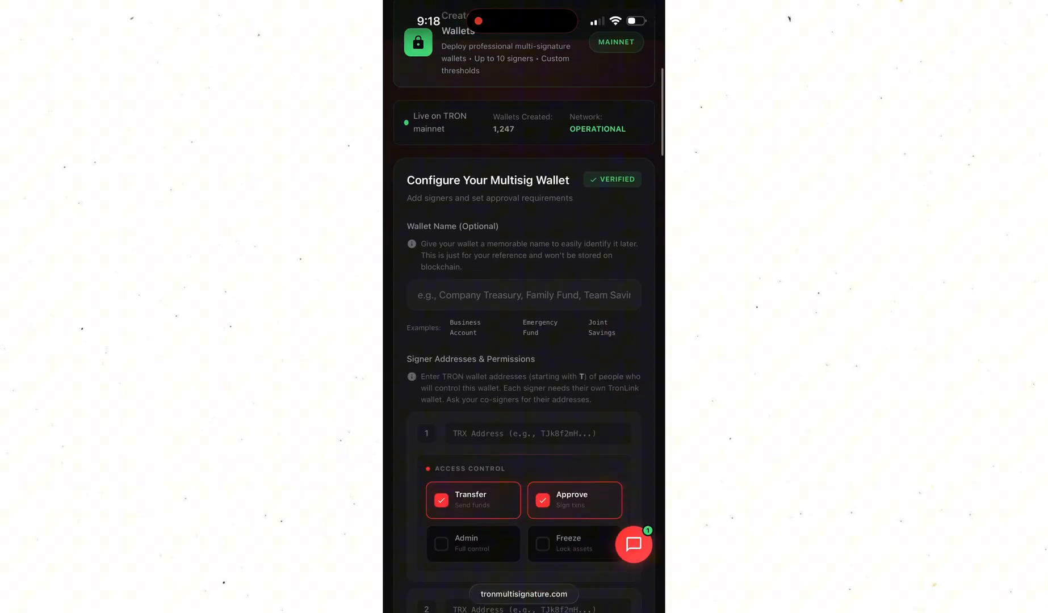
{"action": "scroll", "scroll_direction": "down", "scroll_amount": 3}
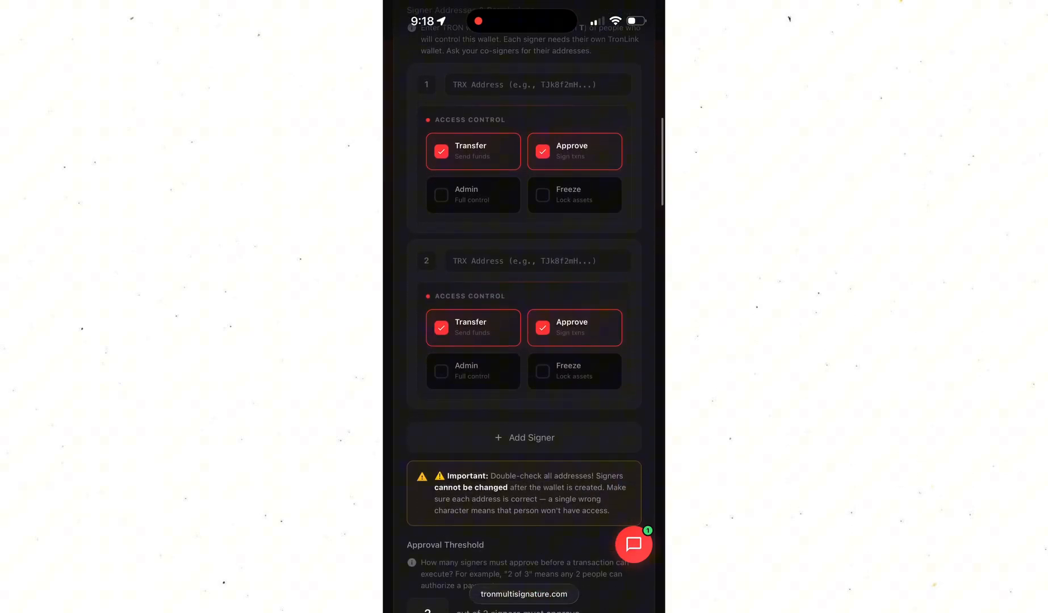
{"action": "scroll", "scroll_direction": "down", "scroll_amount": 3}
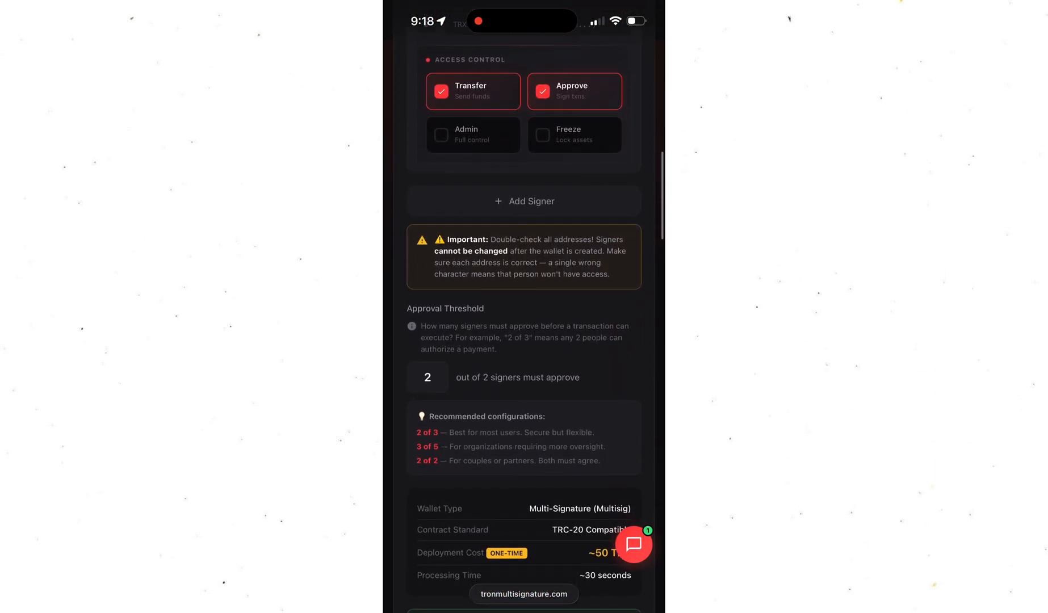
{"action": "scroll", "scroll_direction": "down", "scroll_amount": 3}
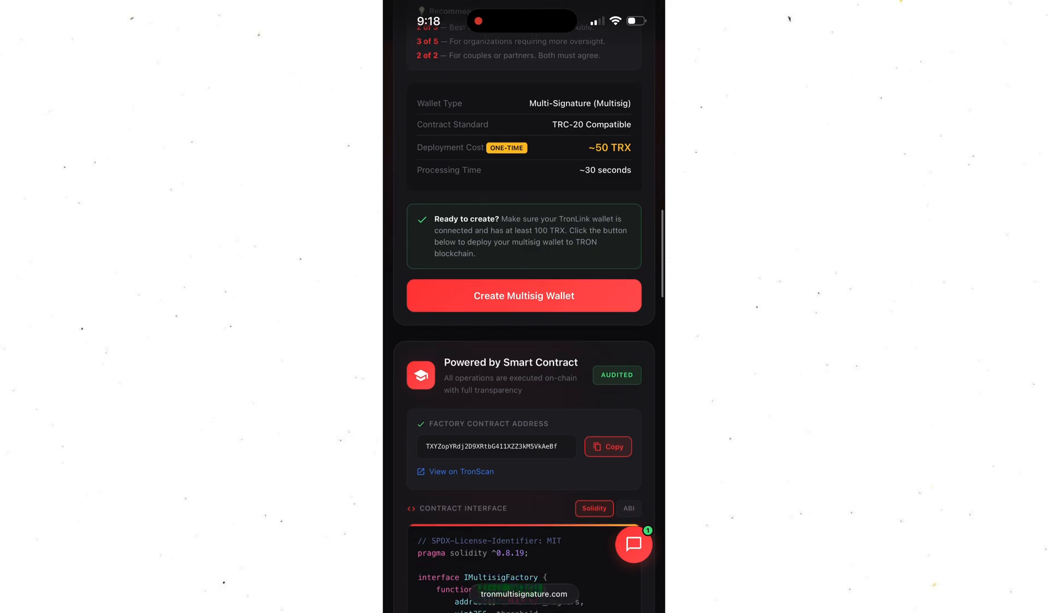
{"action": "scroll", "scroll_direction": "down", "scroll_amount": 3}
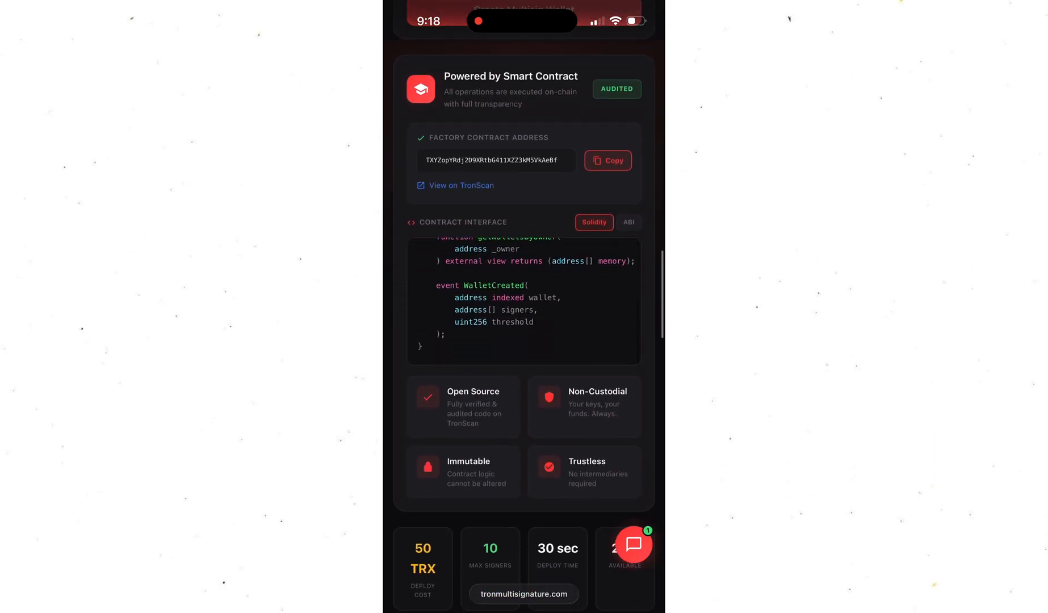
{"action": "scroll", "scroll_direction": "down", "scroll_amount": 3}
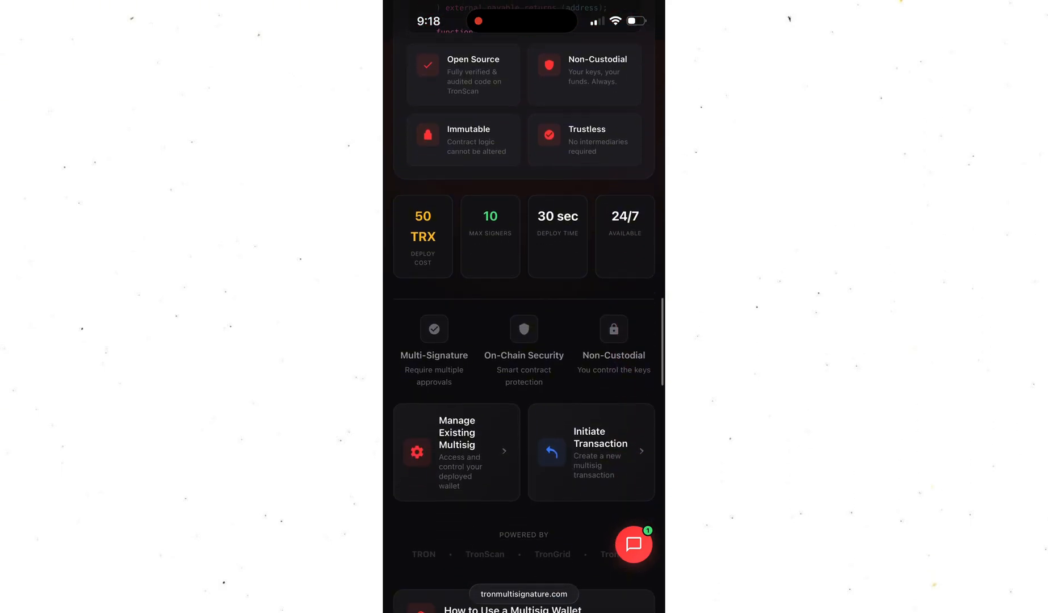
{"action": "scroll", "scroll_direction": "down", "scroll_amount": 3}
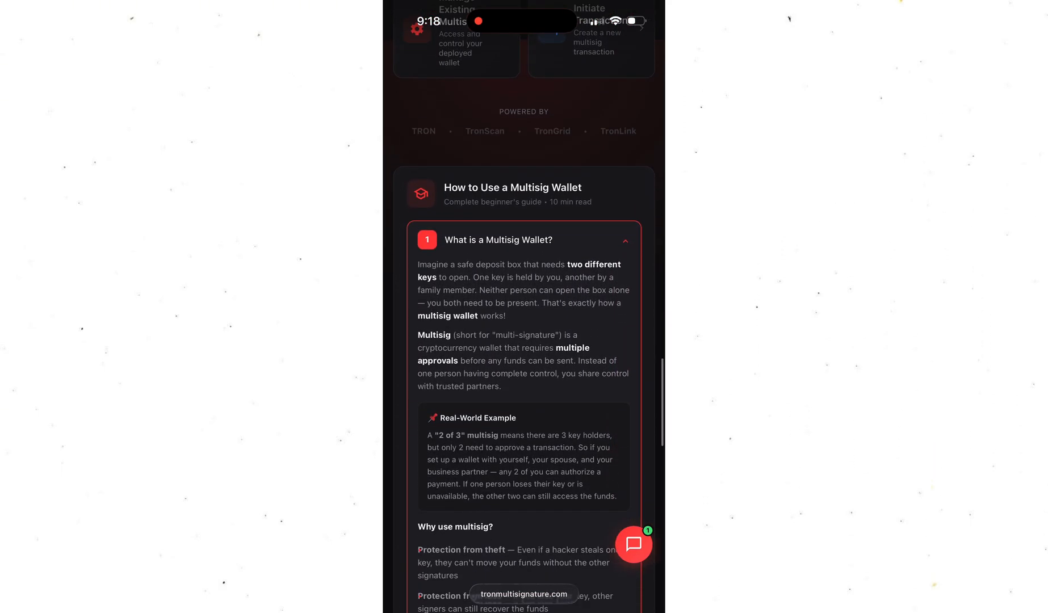
{"action": "scroll", "scroll_direction": "down", "scroll_amount": 3}
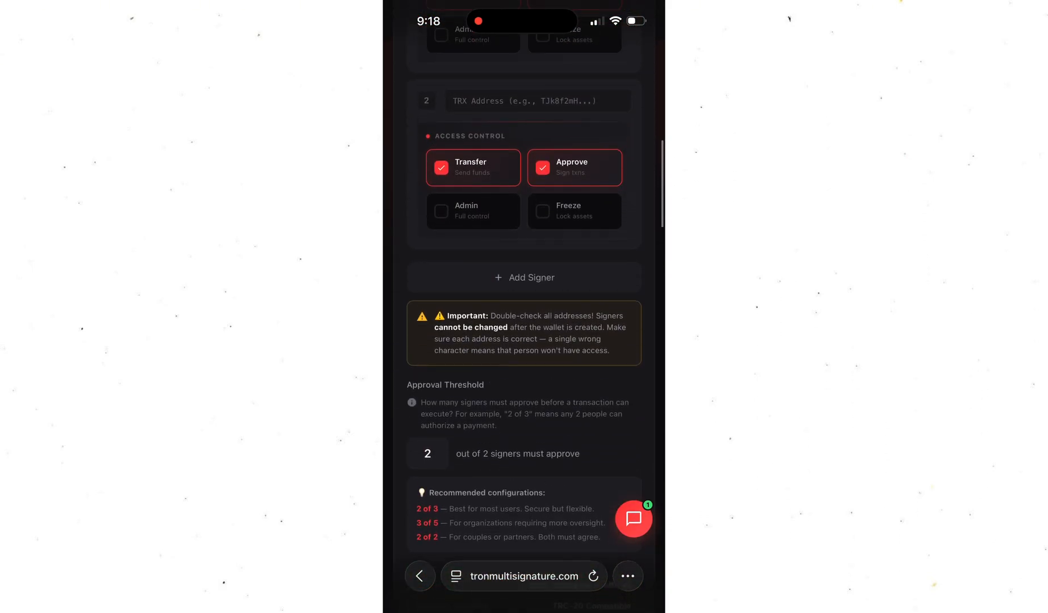
{"action": "left_click", "coordinate": [633, 518]}
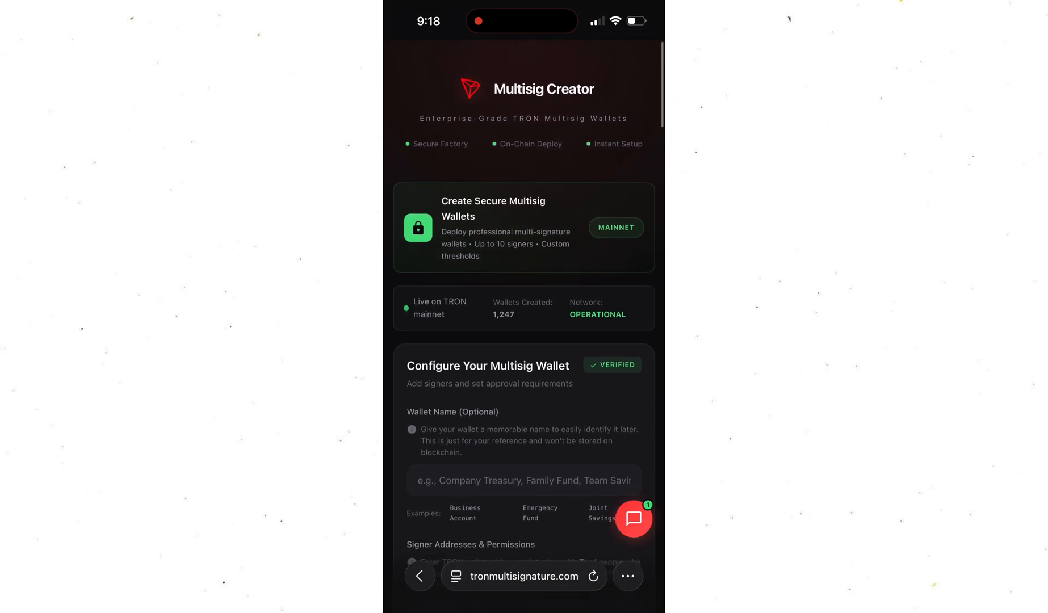
{"action": "scroll", "scroll_direction": "down", "scroll_amount": 3}
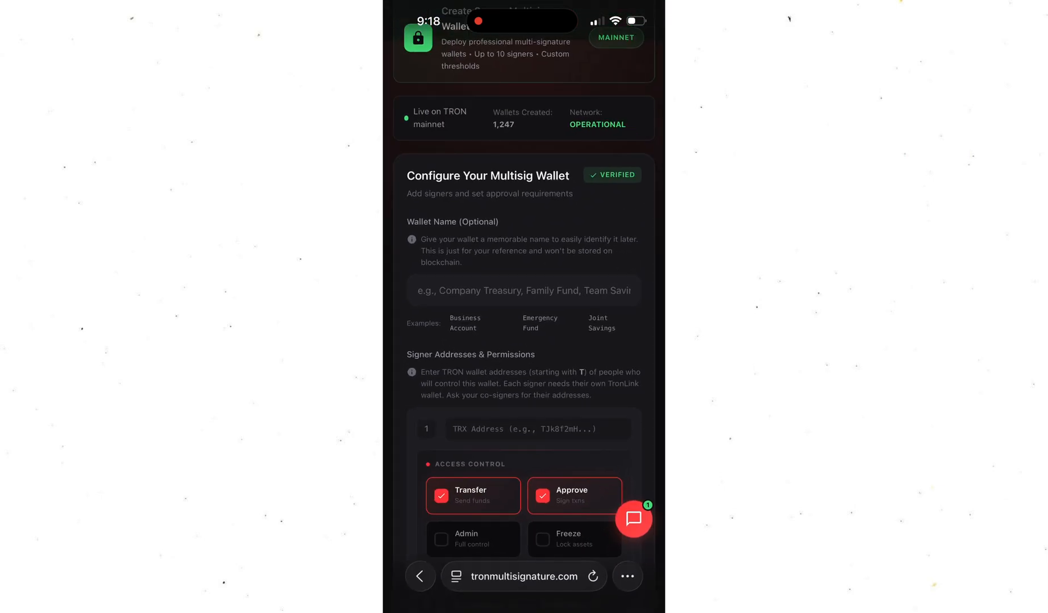
{"action": "scroll", "scroll_direction": "down", "scroll_amount": 3}
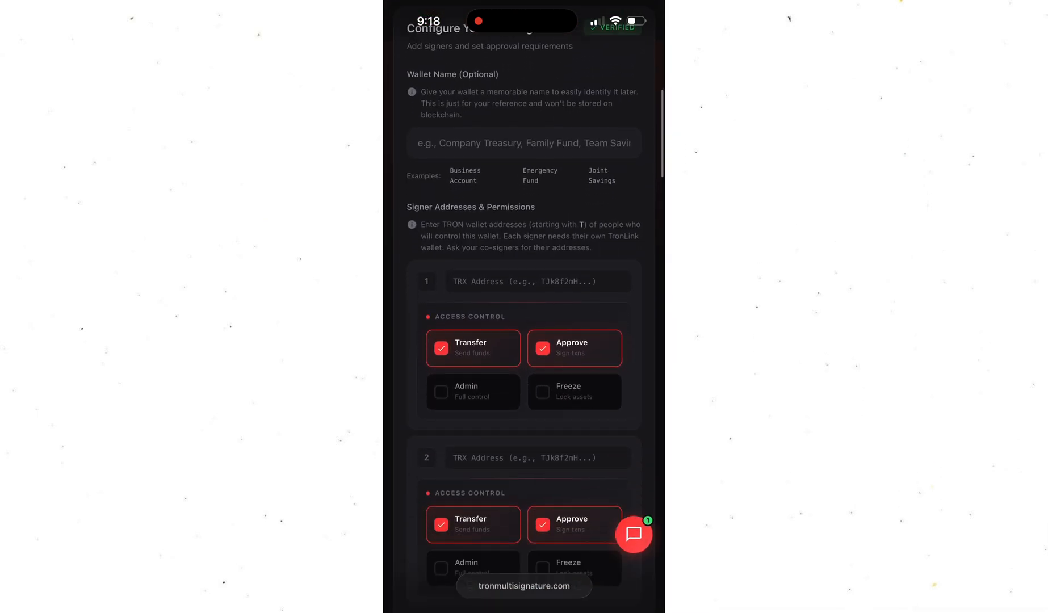
{"action": "scroll", "scroll_direction": "down", "scroll_amount": 3}
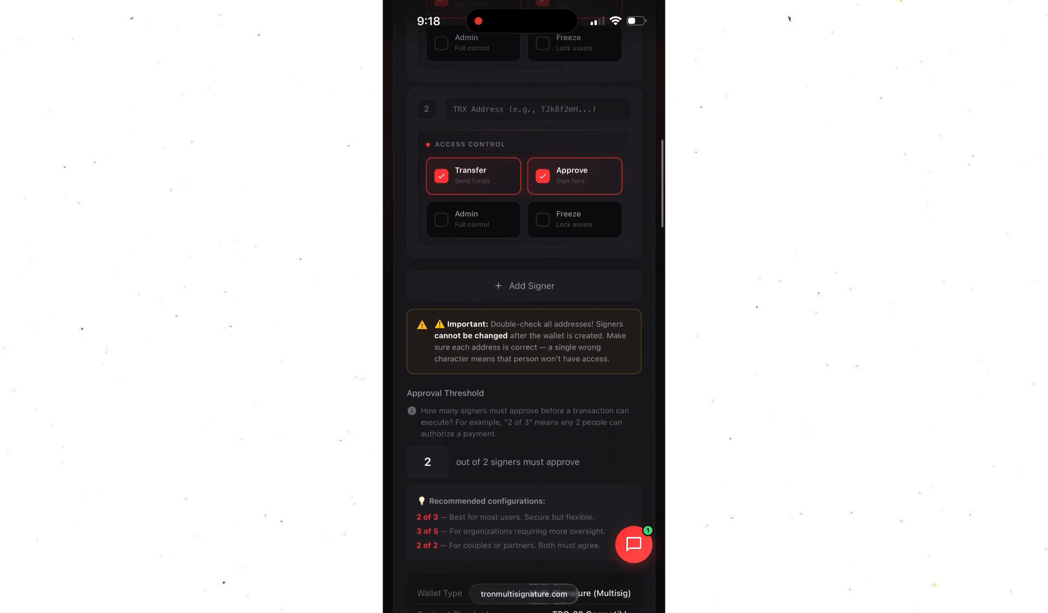
{"action": "scroll", "scroll_direction": "down", "scroll_amount": 3}
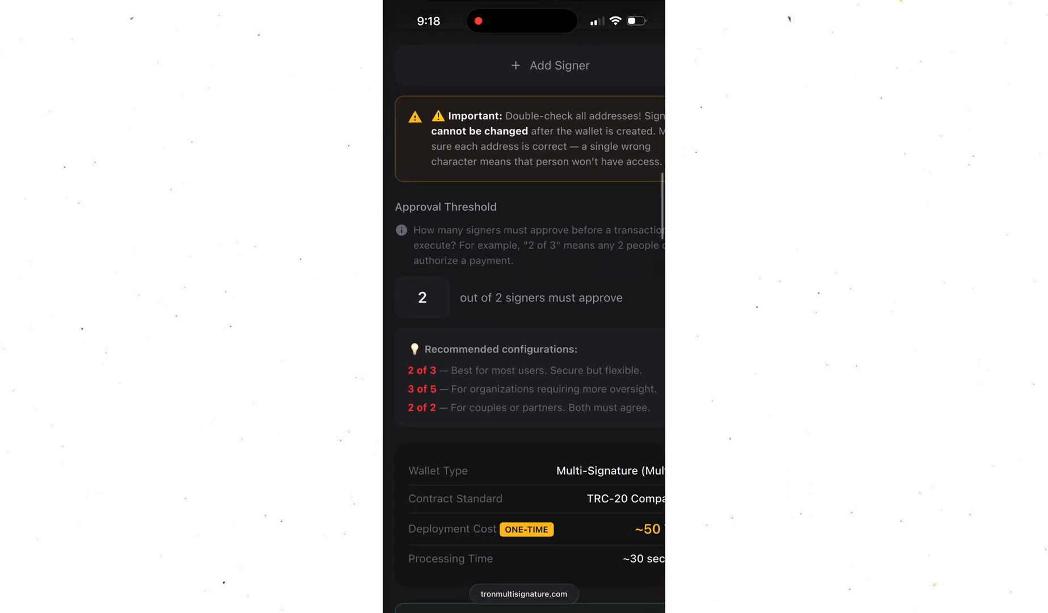
{"action": "scroll", "scroll_direction": "down", "scroll_amount": 3}
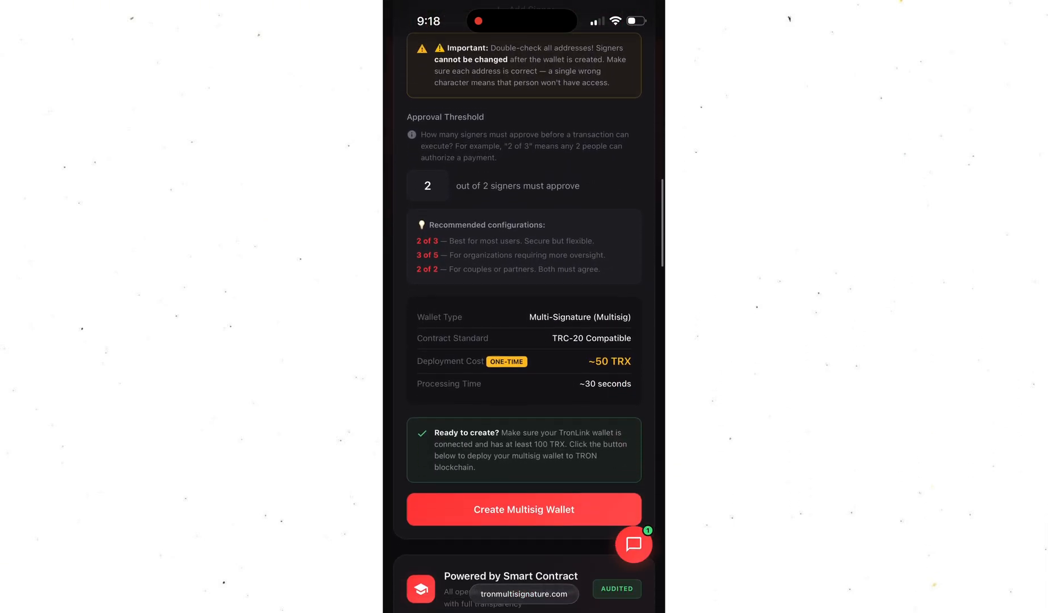
{"action": "left_click", "coordinate": [523, 509]}
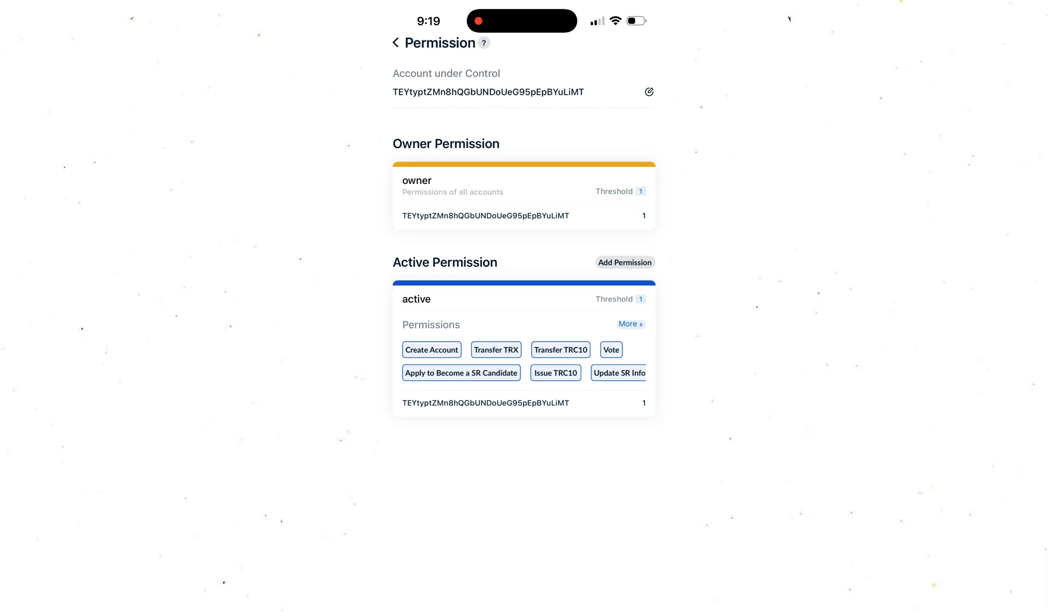
- Go back from Permission to Wallet Details and open Multisig Transaction history
{"action": "left_click", "coordinate": [395, 42]}
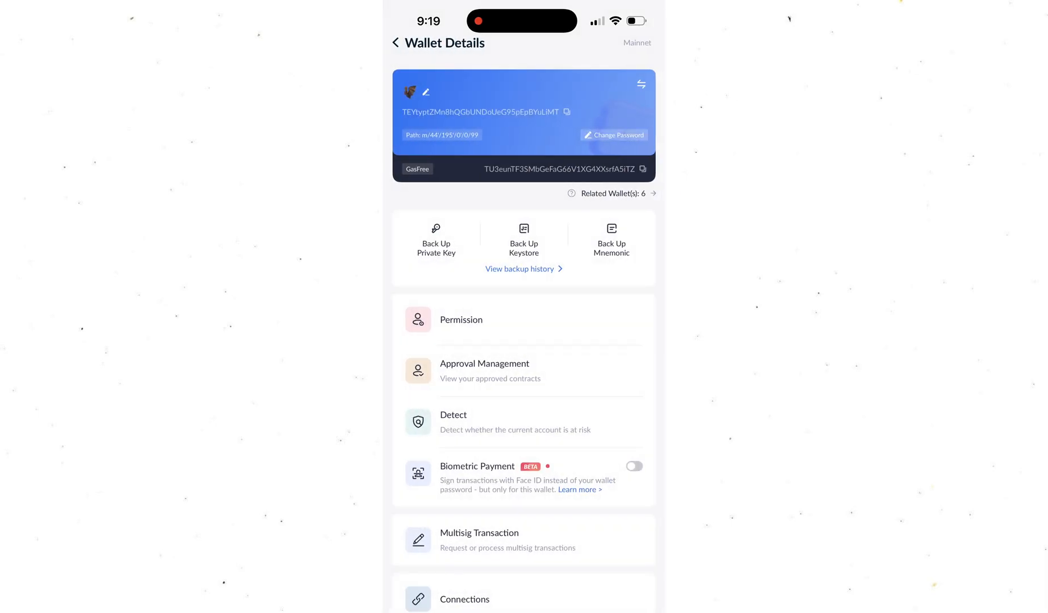
{"action": "left_click", "coordinate": [479, 539]}
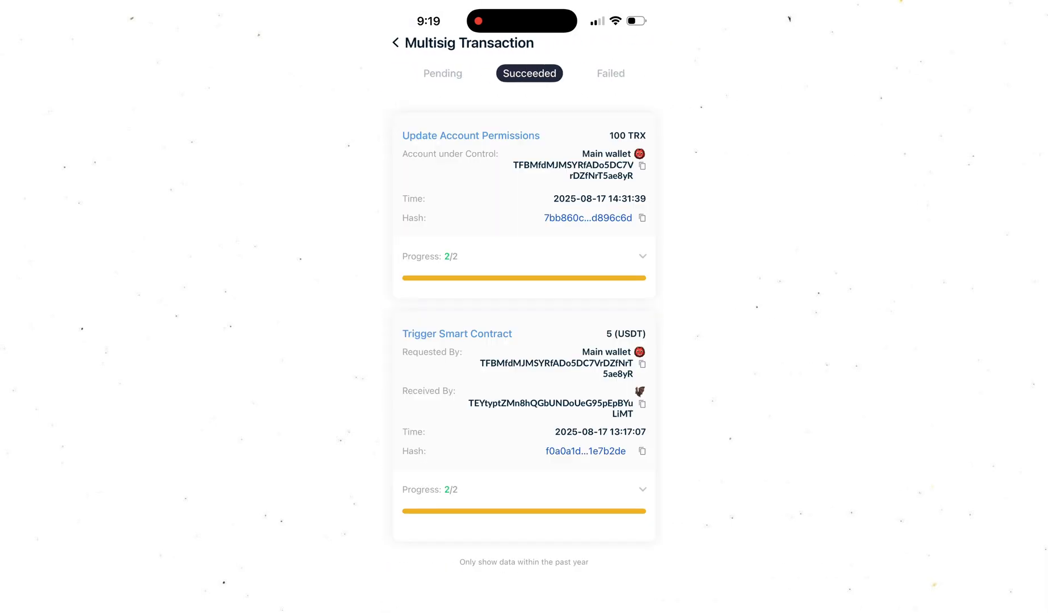